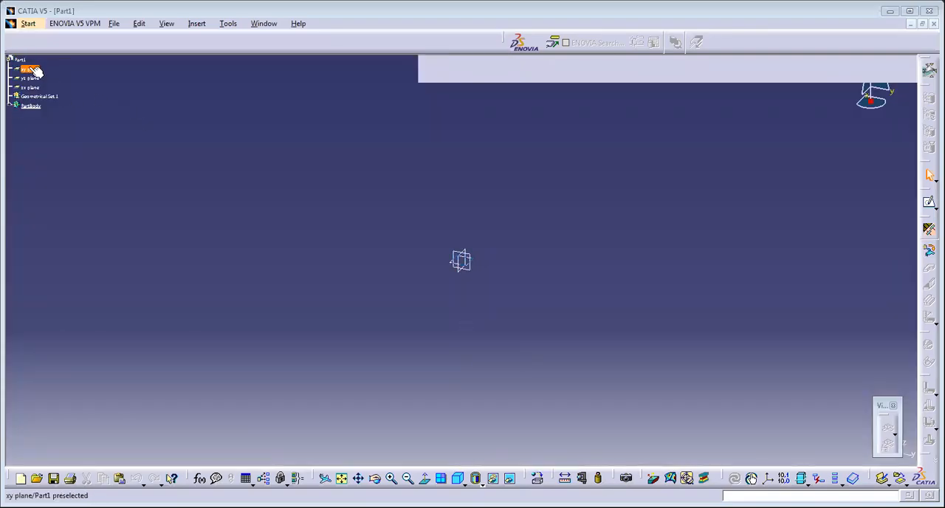
Sketch a rectangle on the xy plane.
click(31, 67)
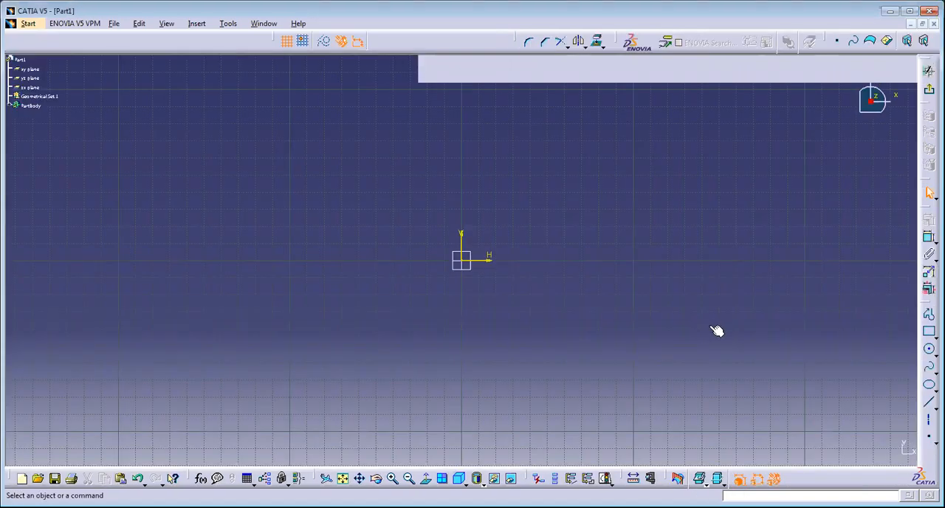
mouse_move(803, 262)
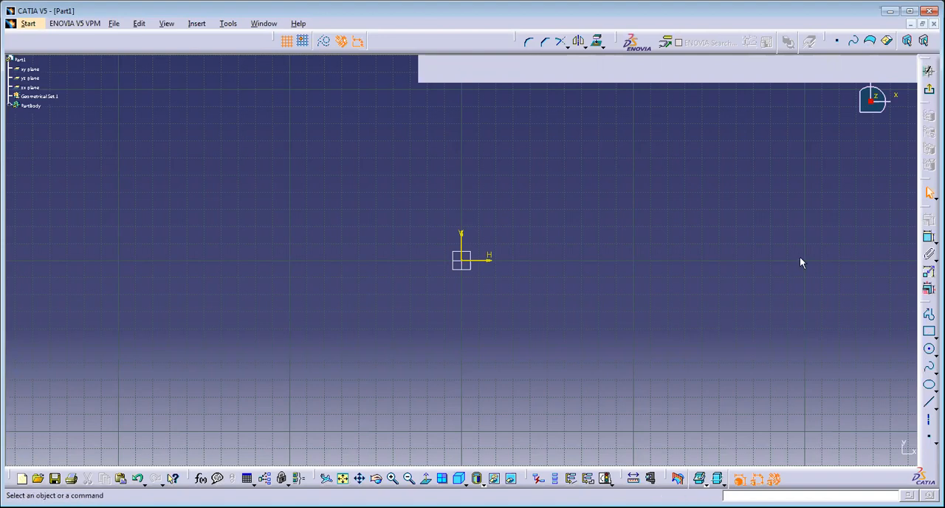
click(930, 332)
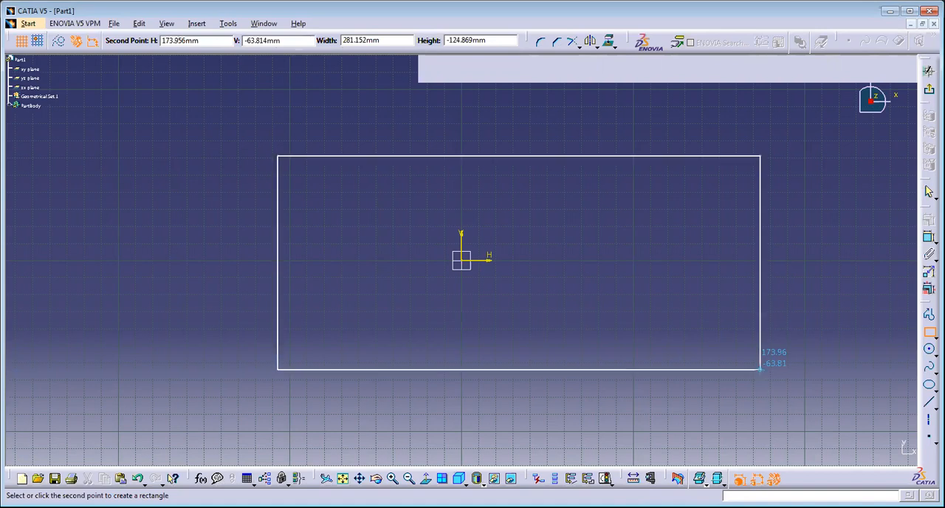
click(760, 373)
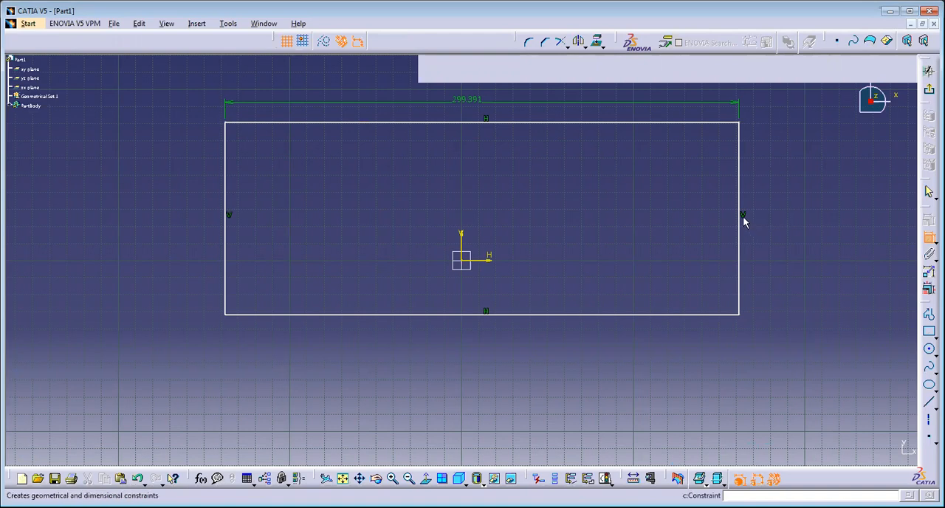
Dimension the rectangle to 180 tall and 350 wide.
click(739, 218)
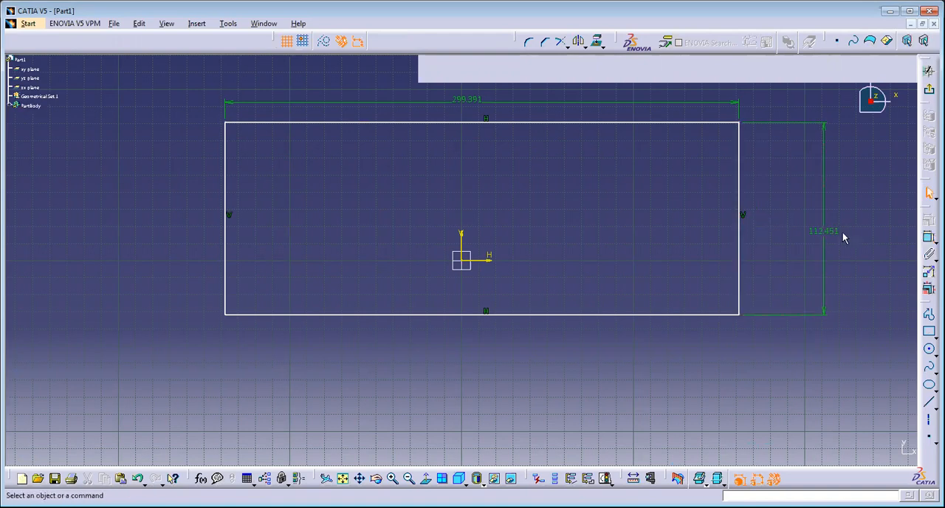
click(823, 233)
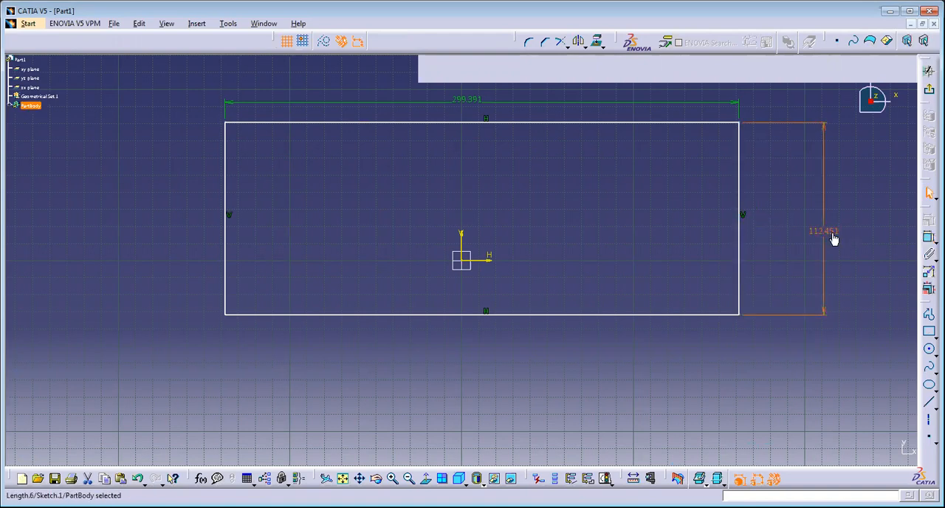
double_click(824, 231)
text(180)
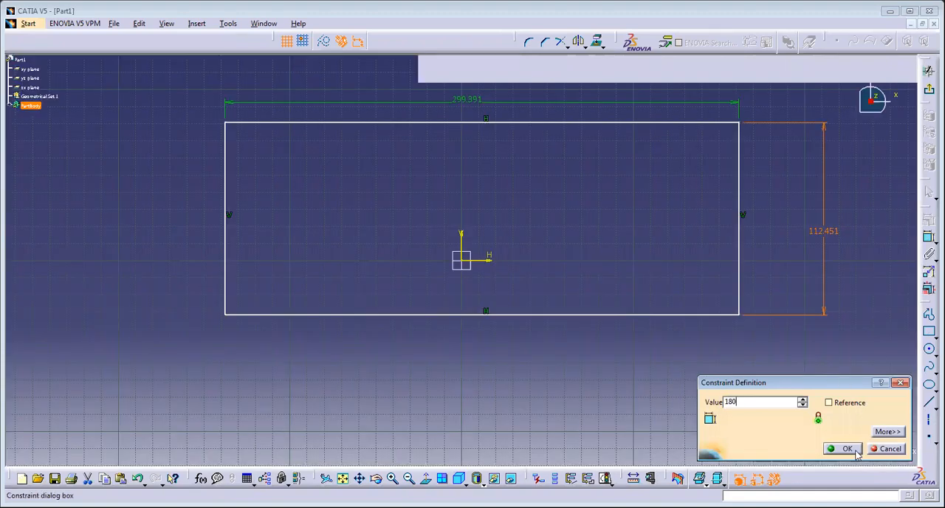
click(845, 448)
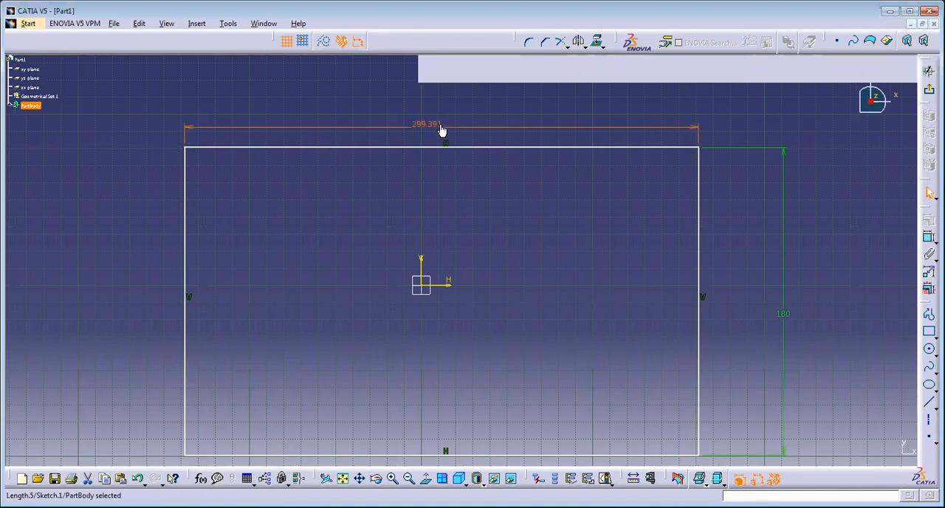
double_click(428, 124)
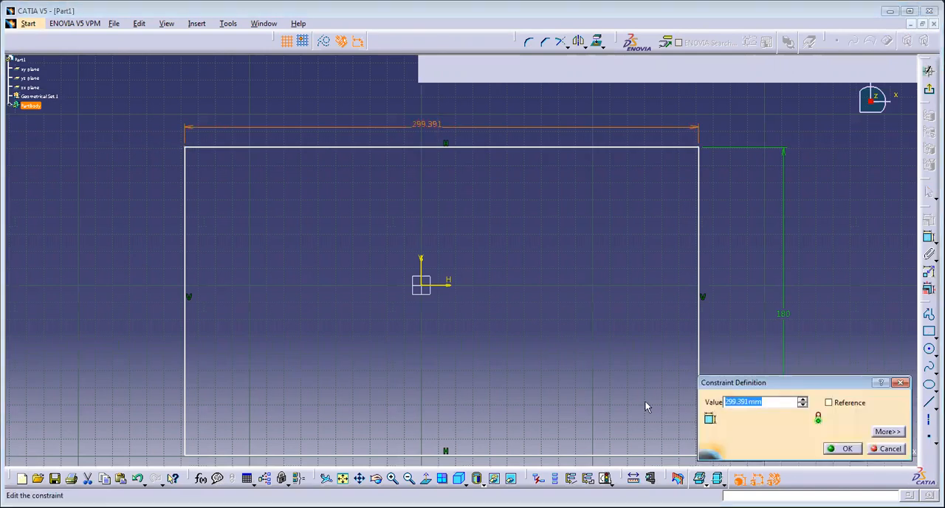
text(350)
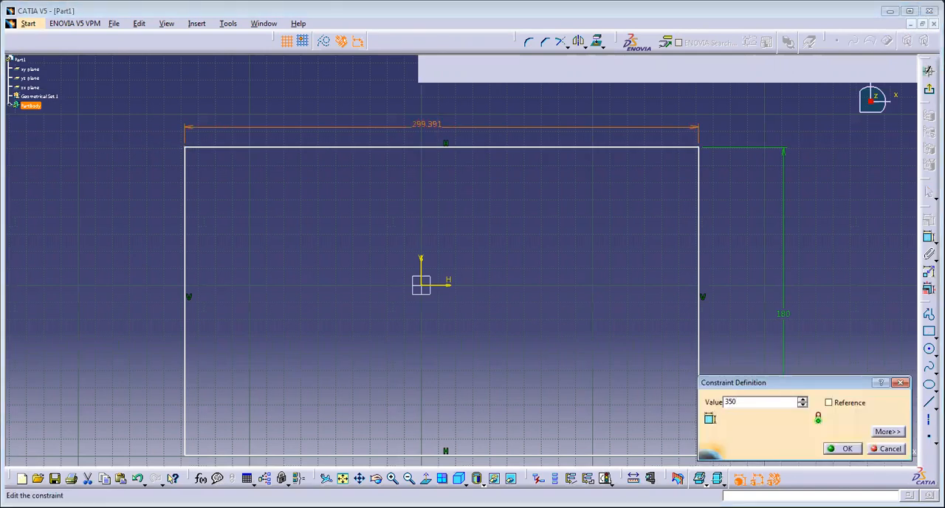
click(847, 448)
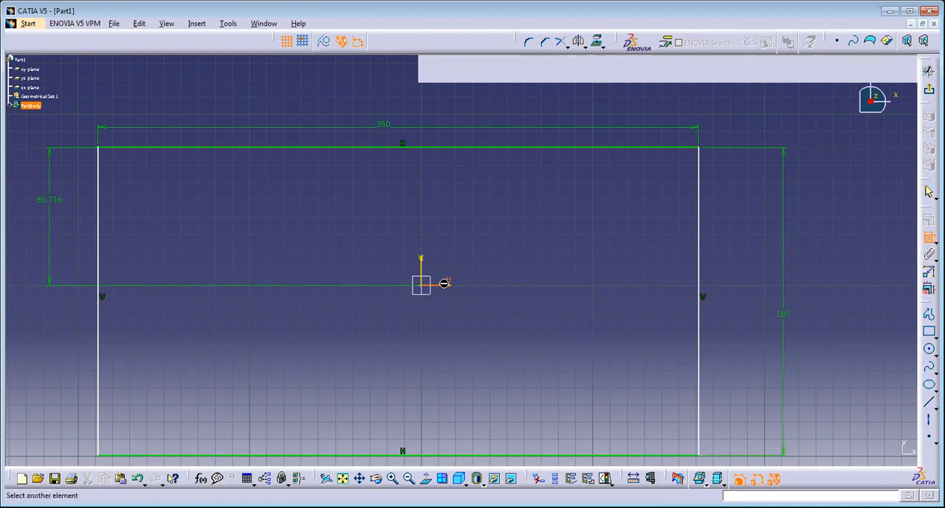
mouse_move(574, 266)
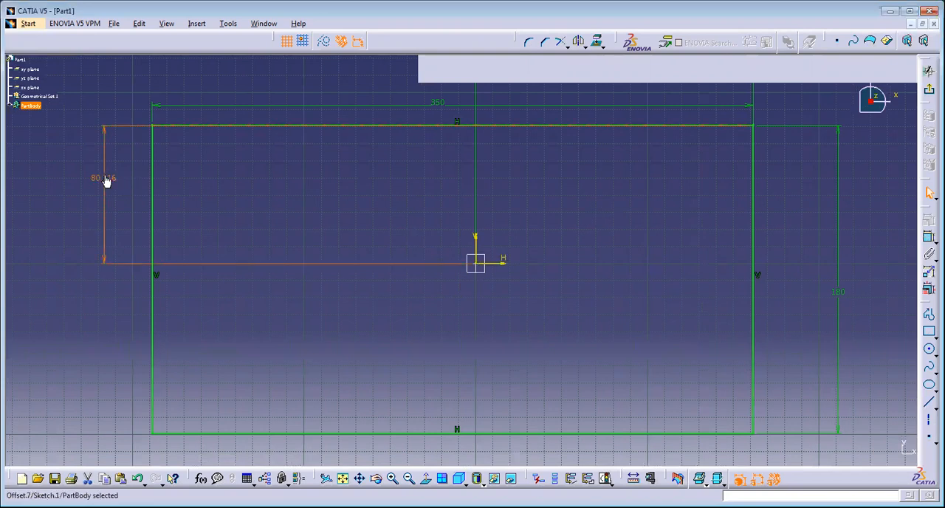
Set the origin distances to the top and right edges to 90 and 175.
double_click(100, 178)
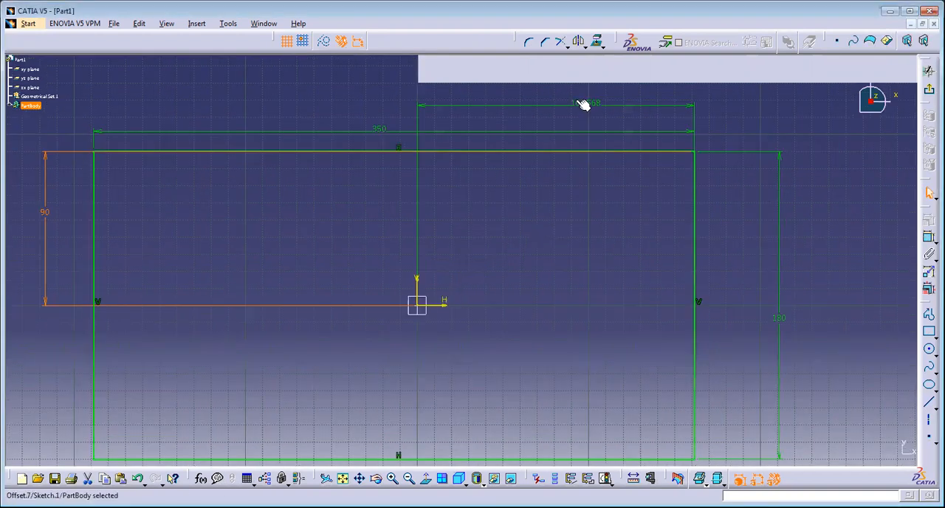
double_click(585, 104)
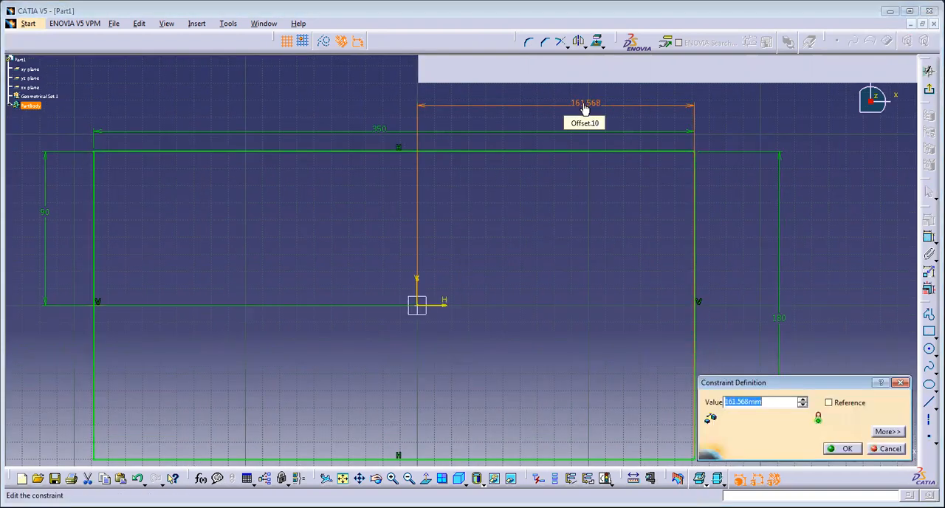
text(350)
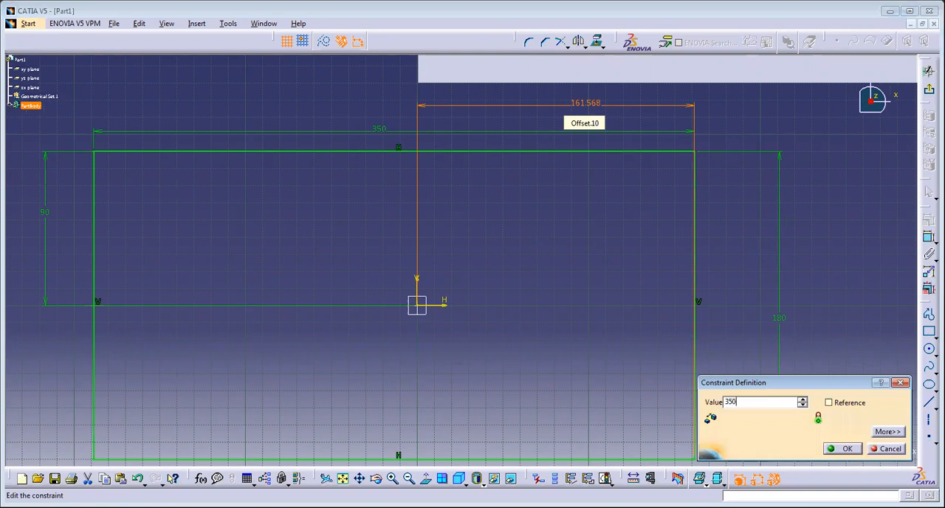
click(847, 448)
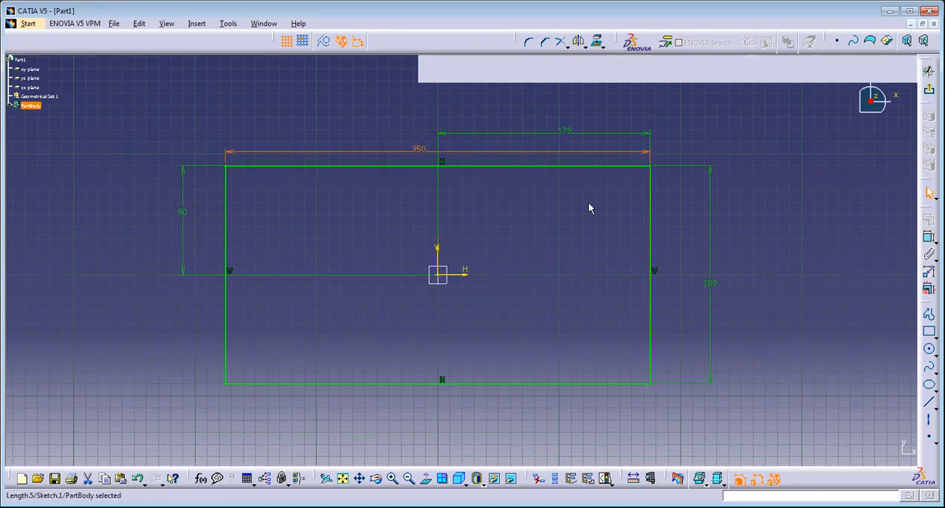
mouse_move(716, 168)
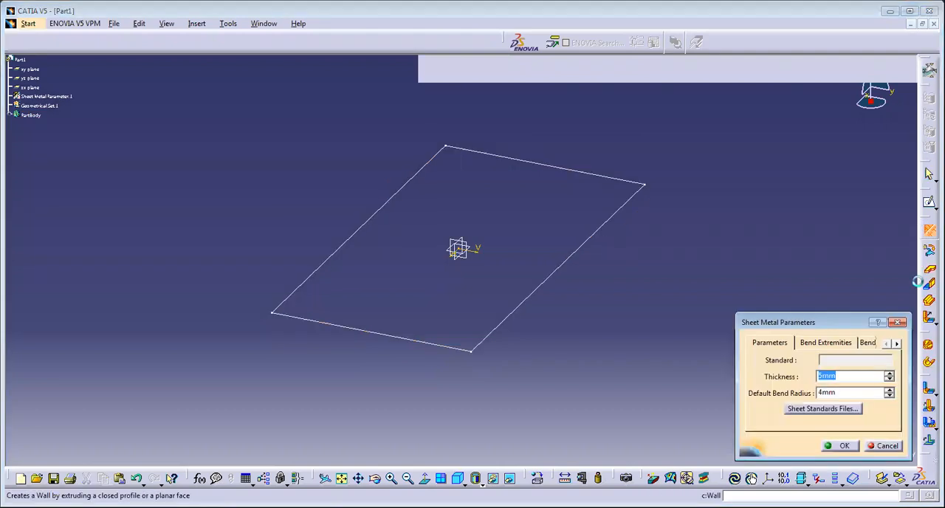
Accept default sheet metal parameters and create a wall from Sketch.1.
click(841, 446)
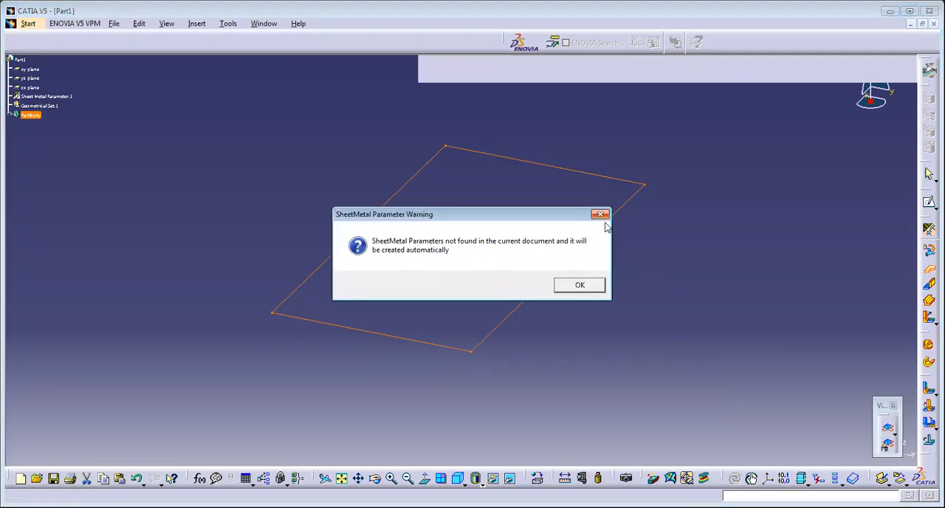
mouse_move(851, 393)
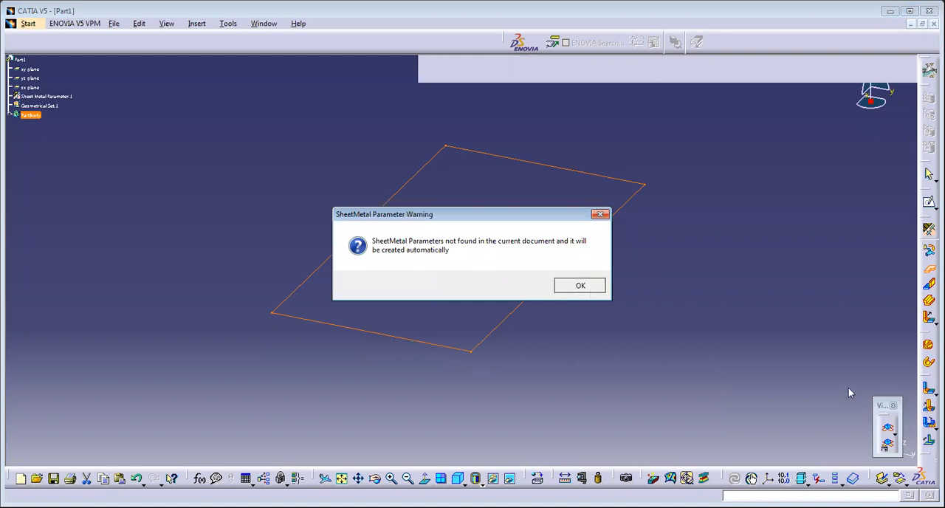
click(580, 285)
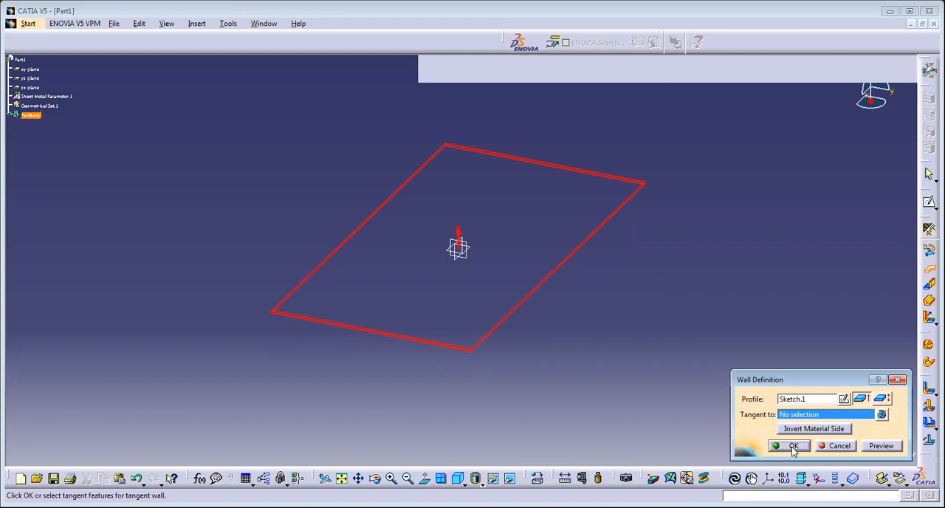
click(789, 445)
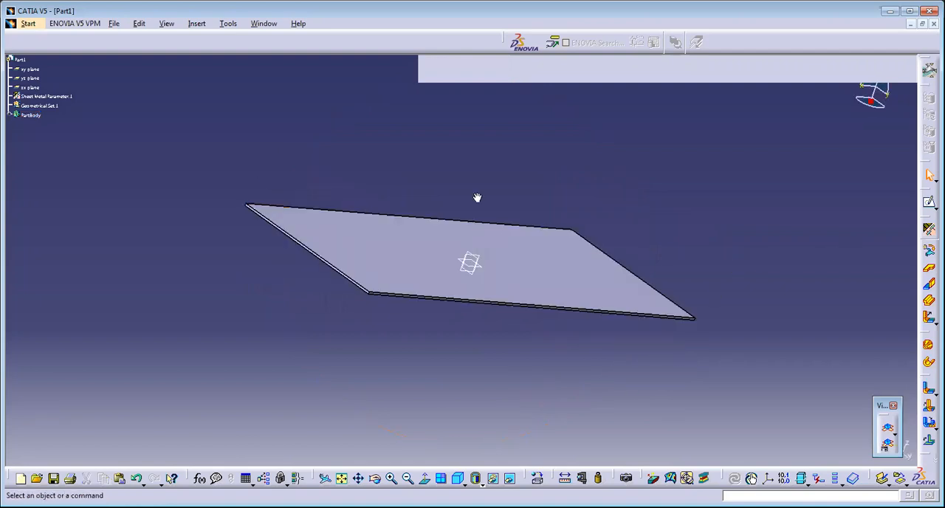
drag(477, 197, 655, 258)
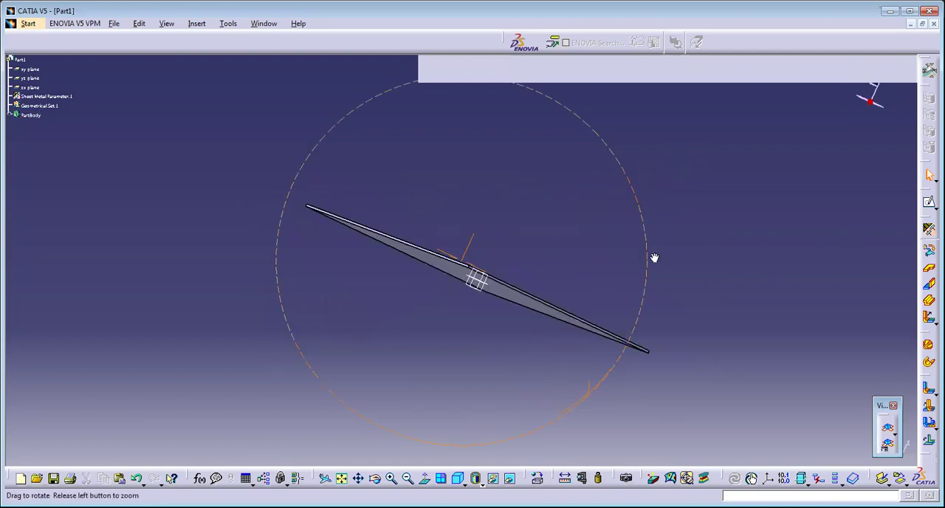
drag(653, 257, 553, 168)
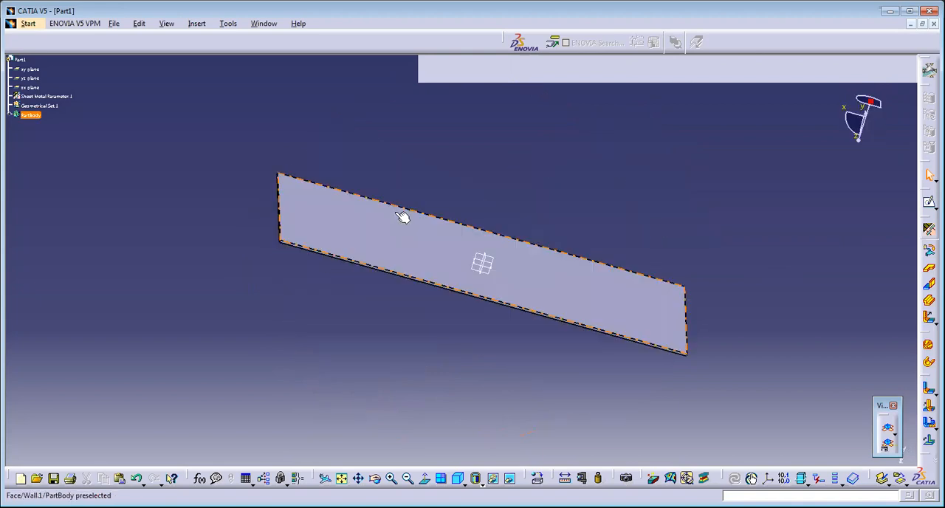
click(695, 362)
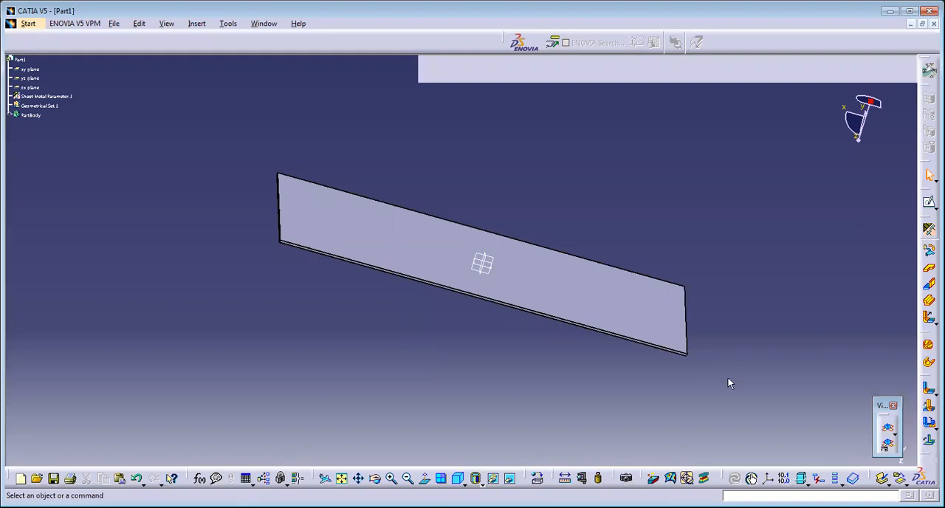
mouse_move(733, 383)
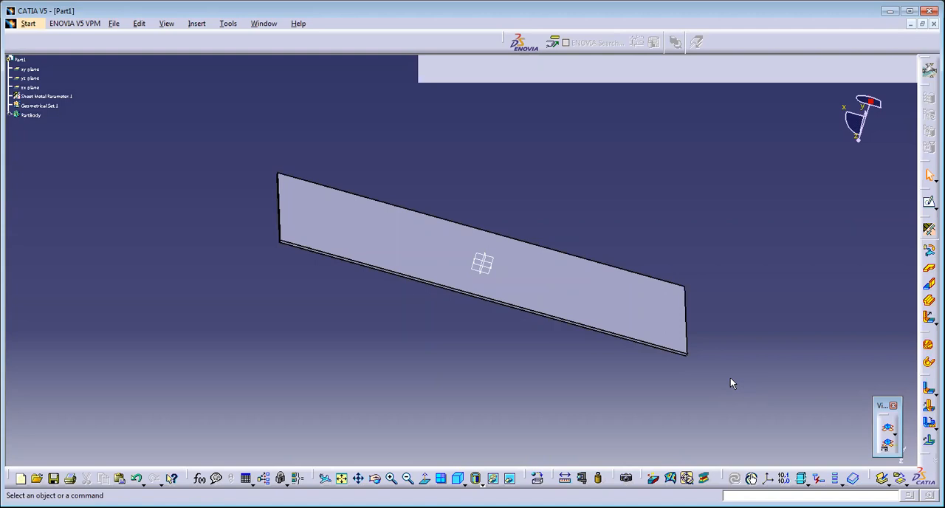
mouse_move(469, 279)
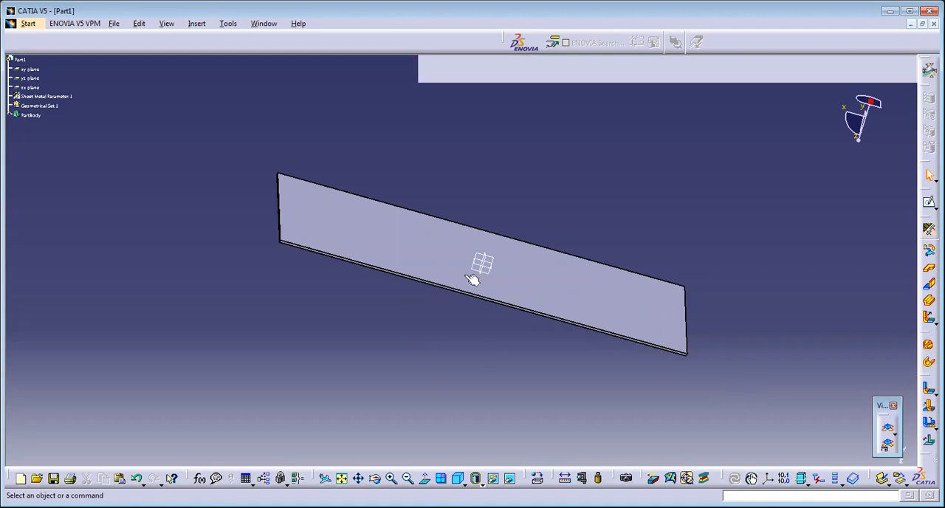
drag(472, 279, 722, 267)
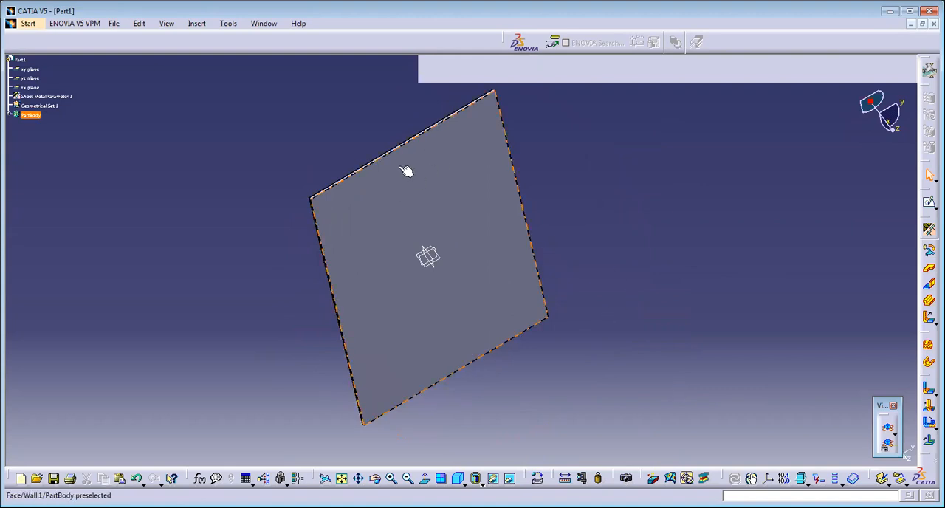
mouse_move(416, 189)
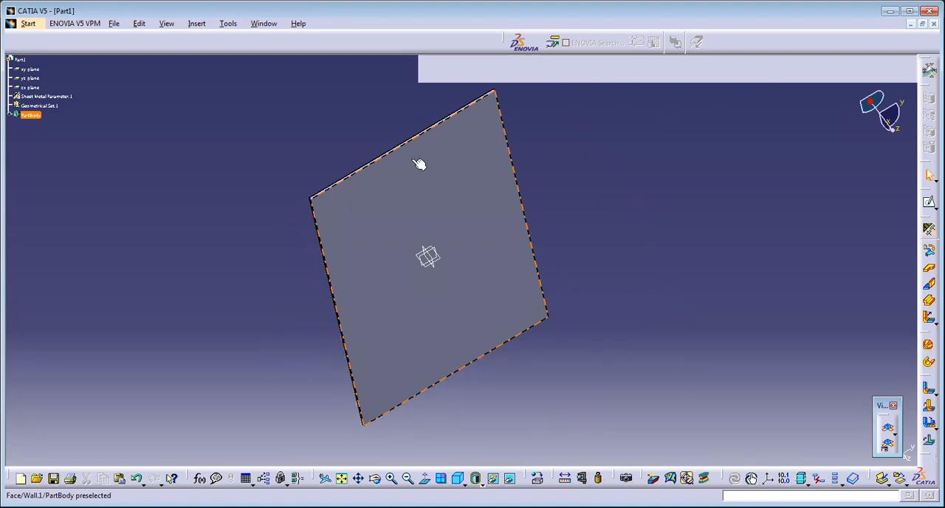
mouse_move(409, 185)
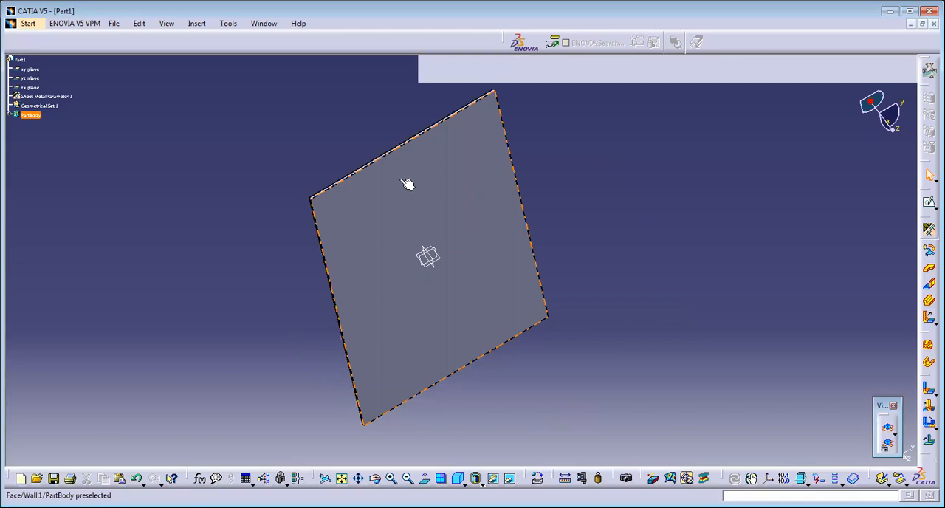
mouse_move(425, 175)
text(6)
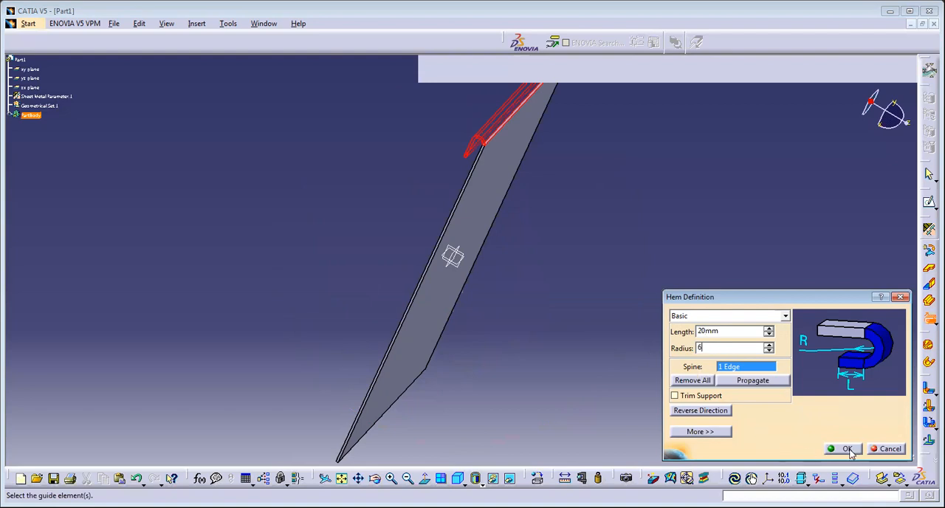
Confirm the 20 mm long, 6 mm radius hem on the top edge.
click(844, 449)
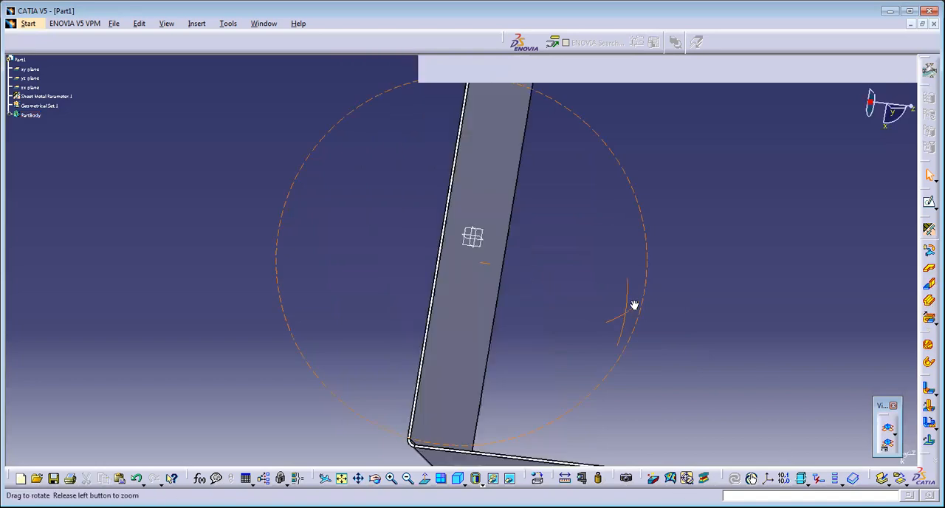
Build a 180 mm wall at 90° on the base edge, previewing before confirming.
drag(634, 305, 535, 183)
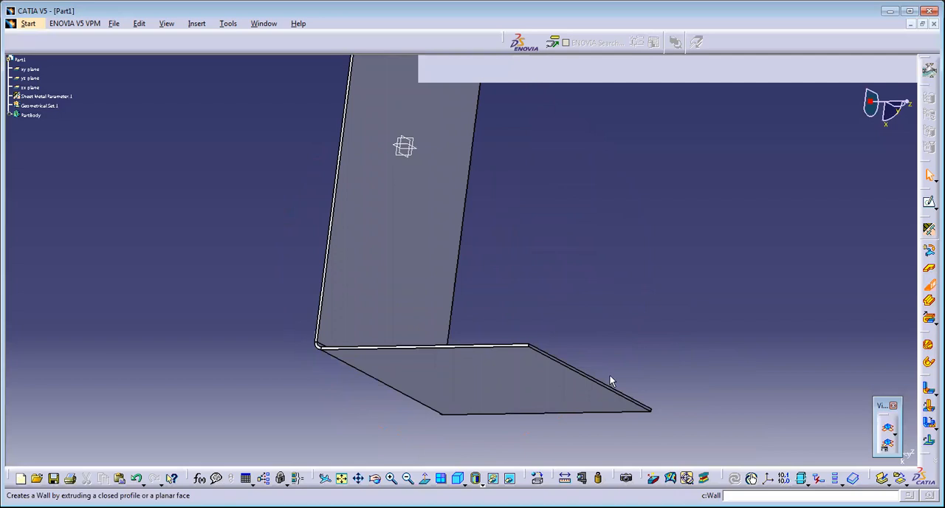
mouse_move(799, 447)
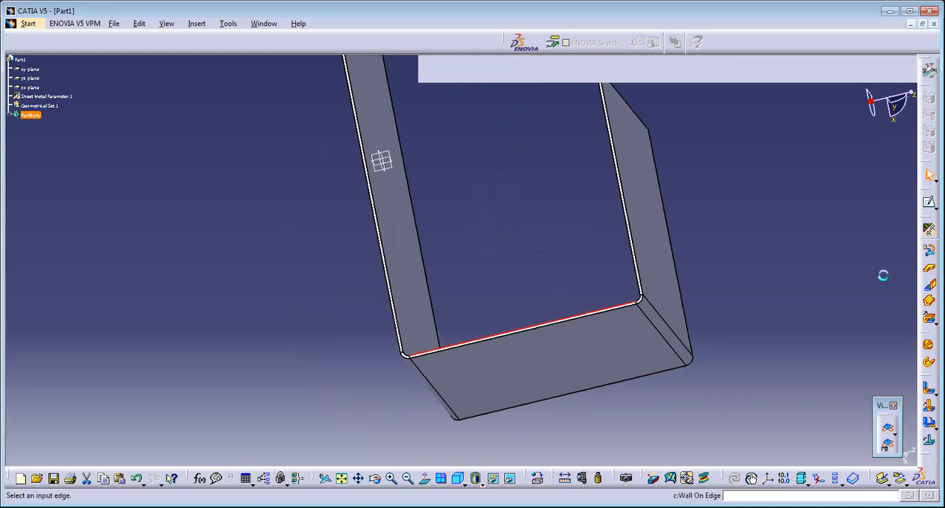
click(570, 317)
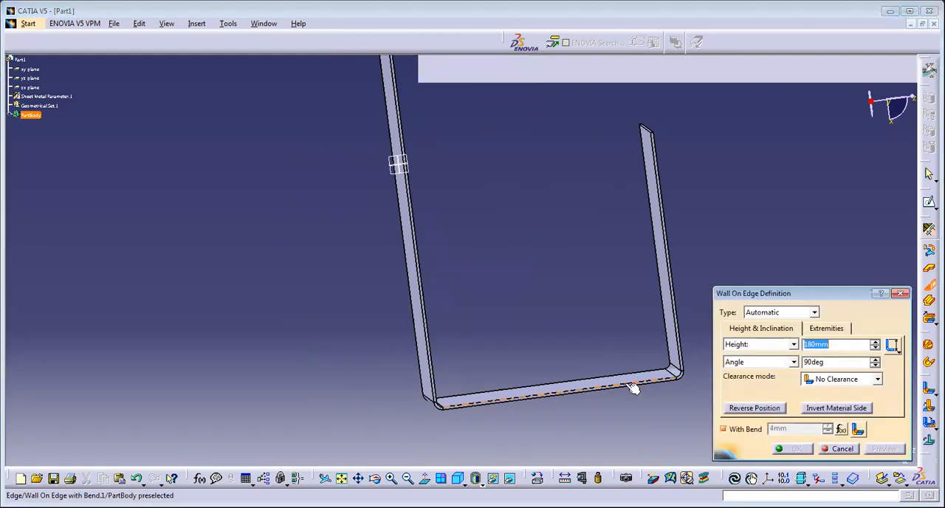
mouse_move(674, 379)
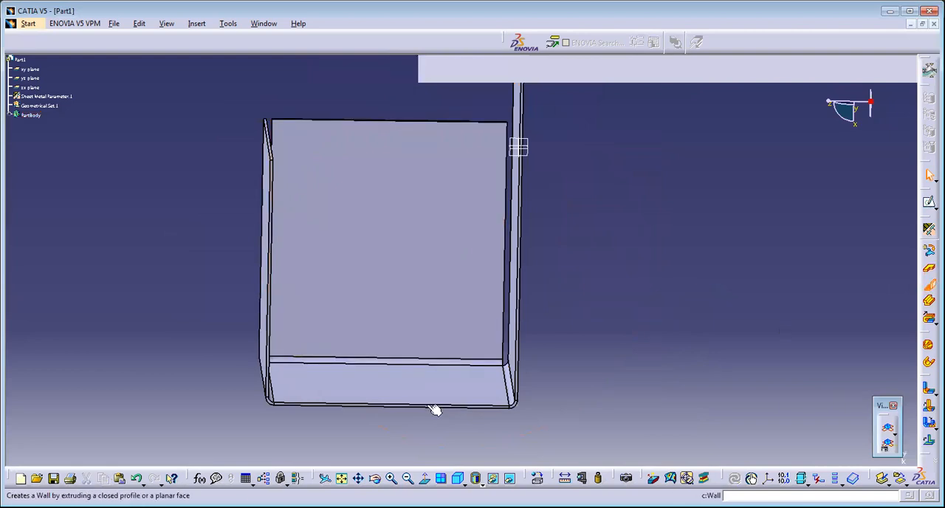
click(440, 408)
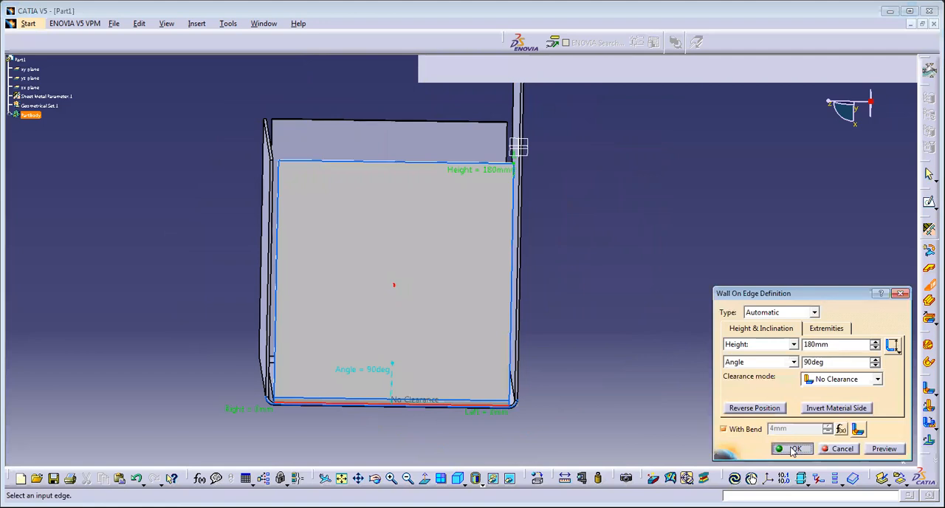
click(794, 449)
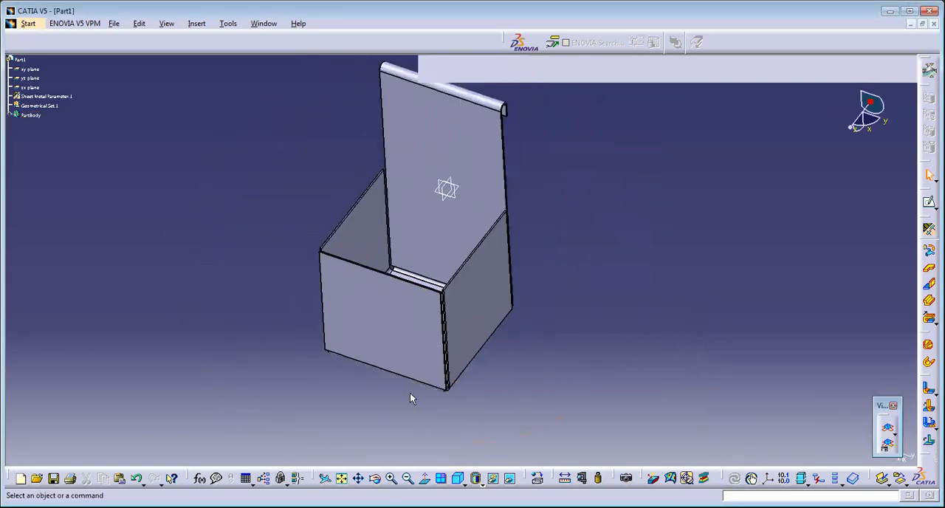
drag(412, 398, 565, 279)
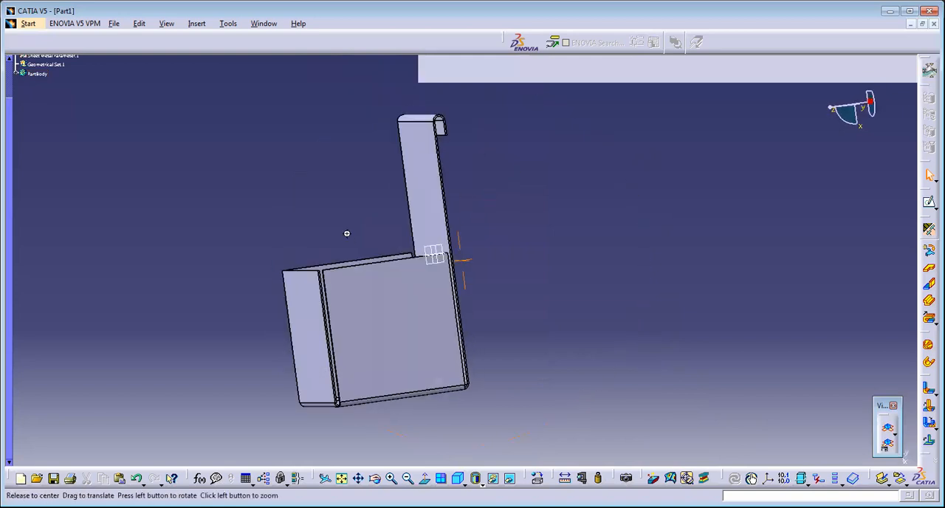
drag(347, 233, 327, 343)
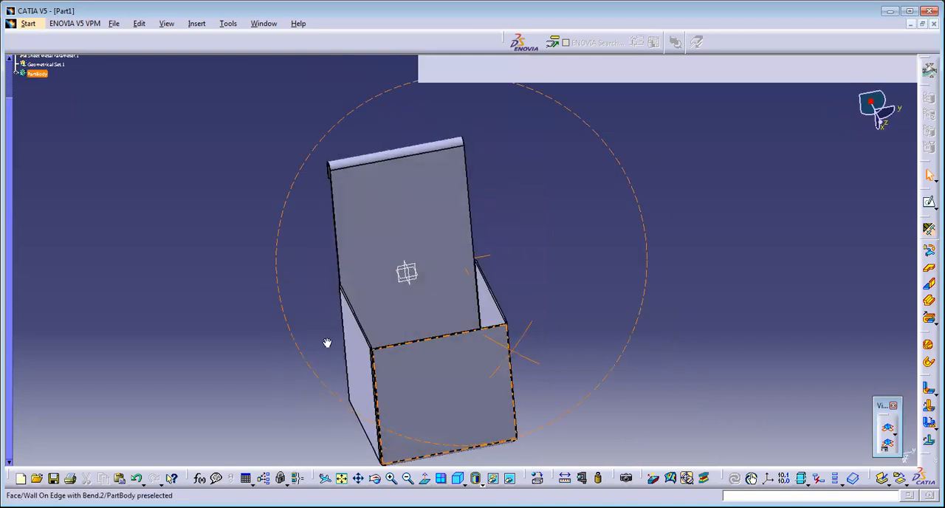
drag(327, 343, 430, 268)
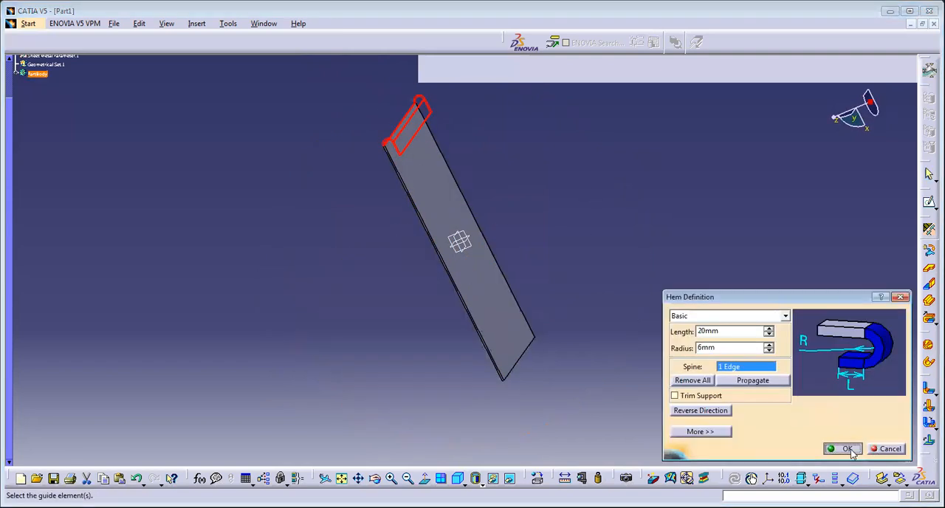
click(843, 449)
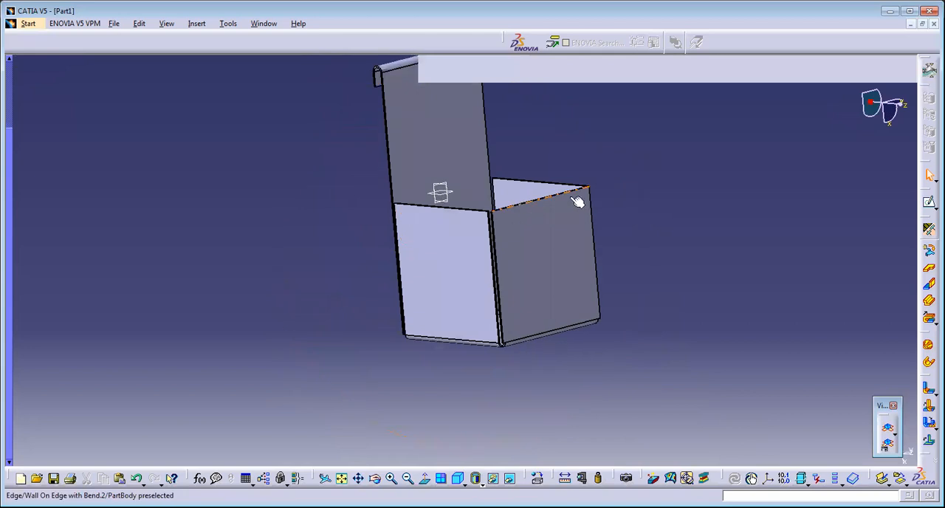
mouse_move(535, 173)
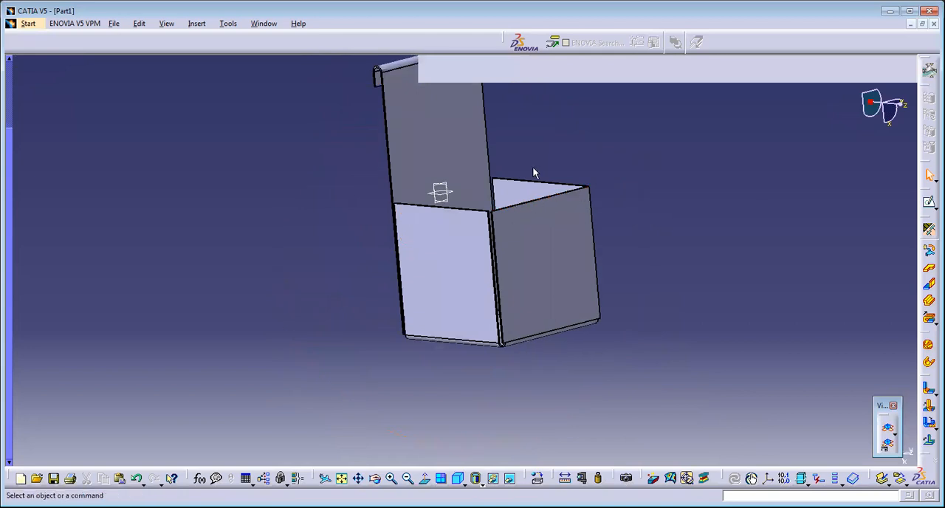
Create a teardrop on the front wall's top edge with 10 mm length.
click(539, 199)
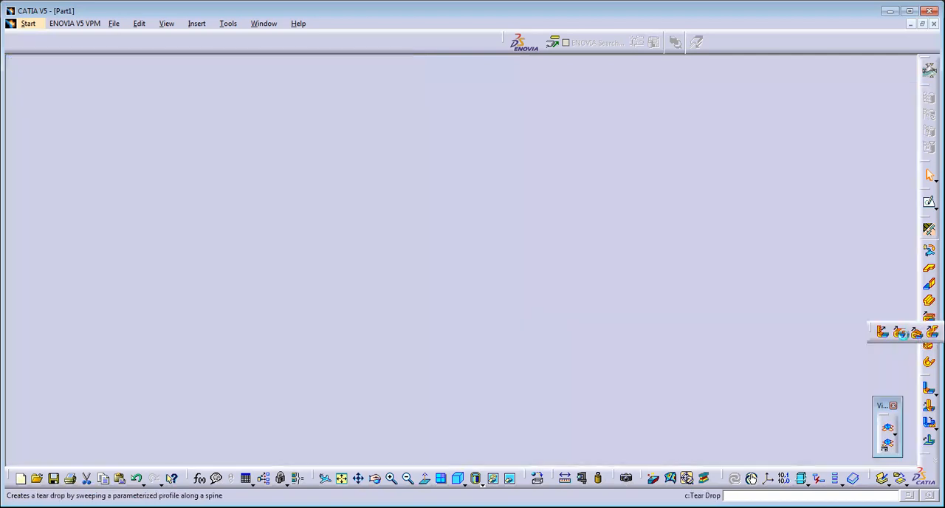
click(884, 332)
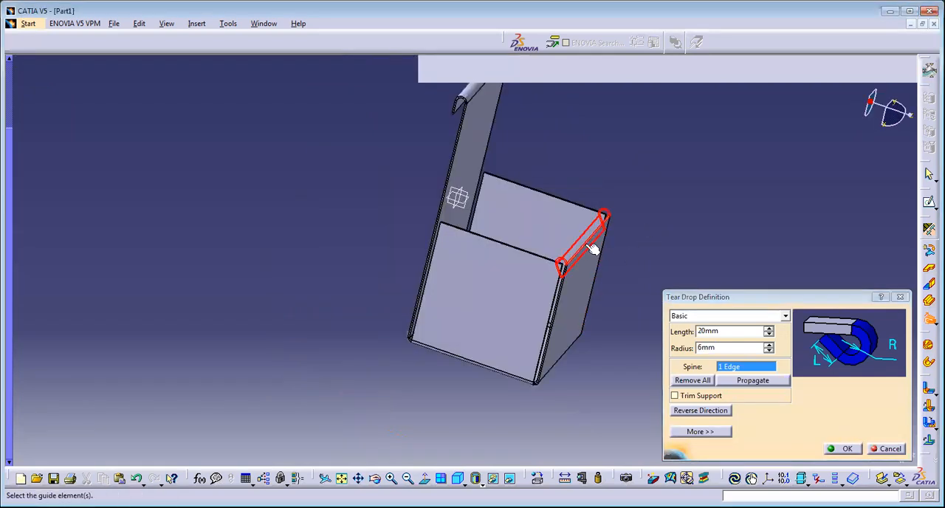
mouse_move(706, 395)
text(3)
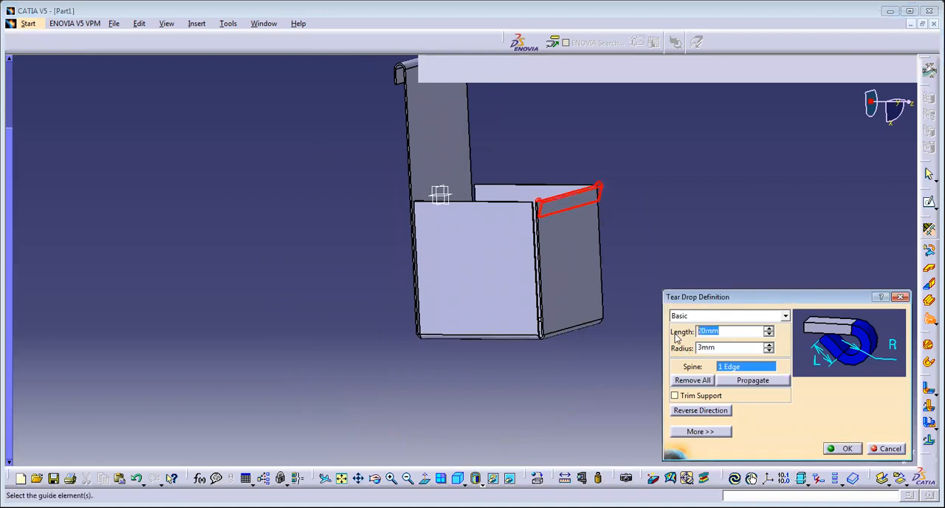
text(10)
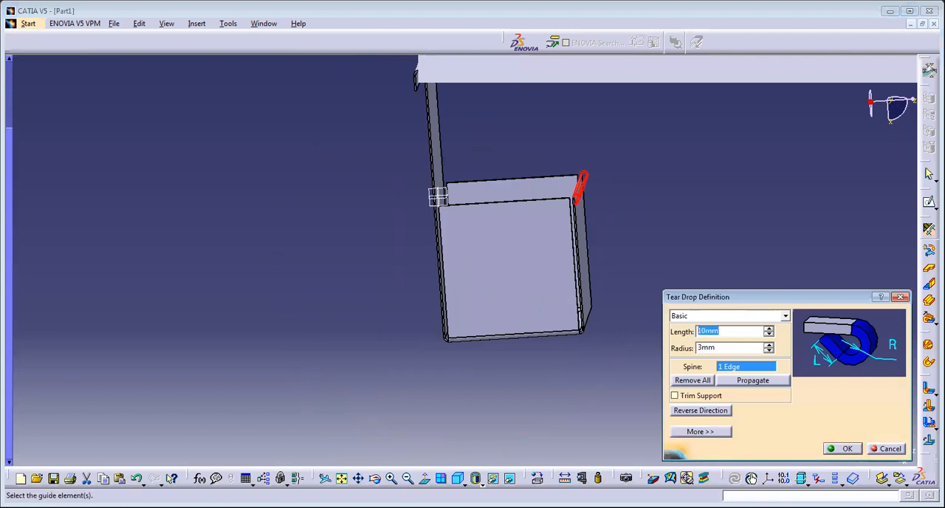
text(15)
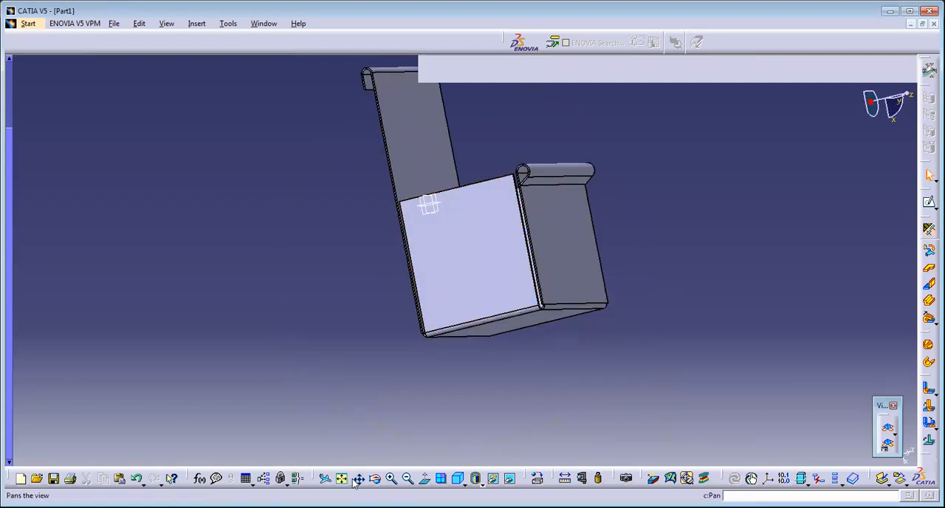
click(387, 478)
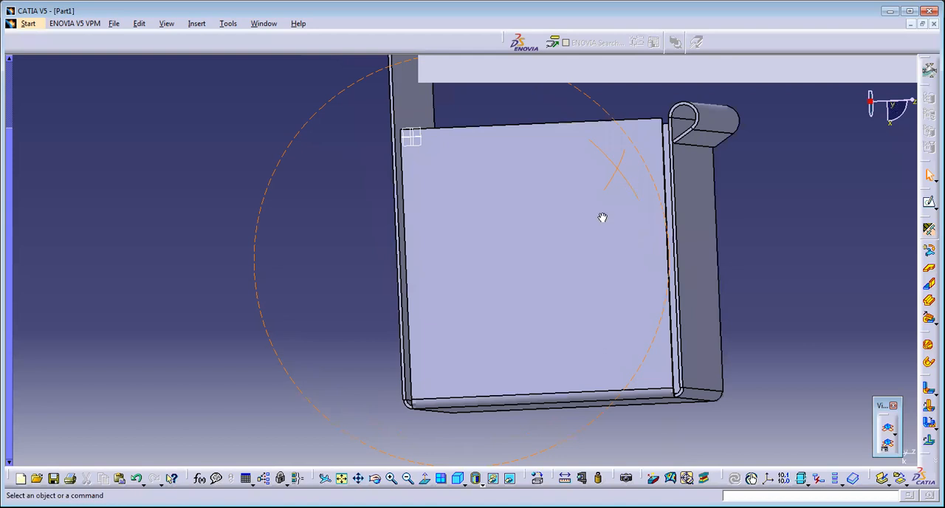
drag(603, 217, 517, 248)
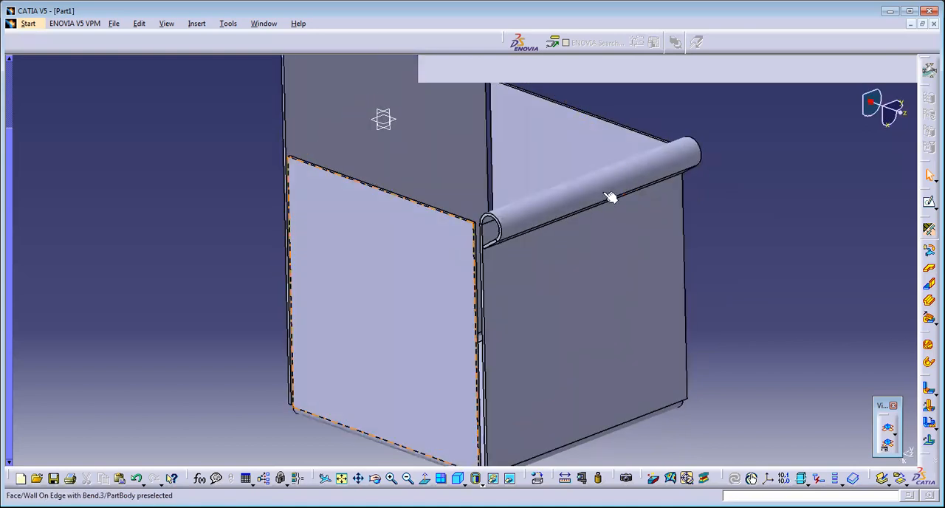
mouse_move(733, 155)
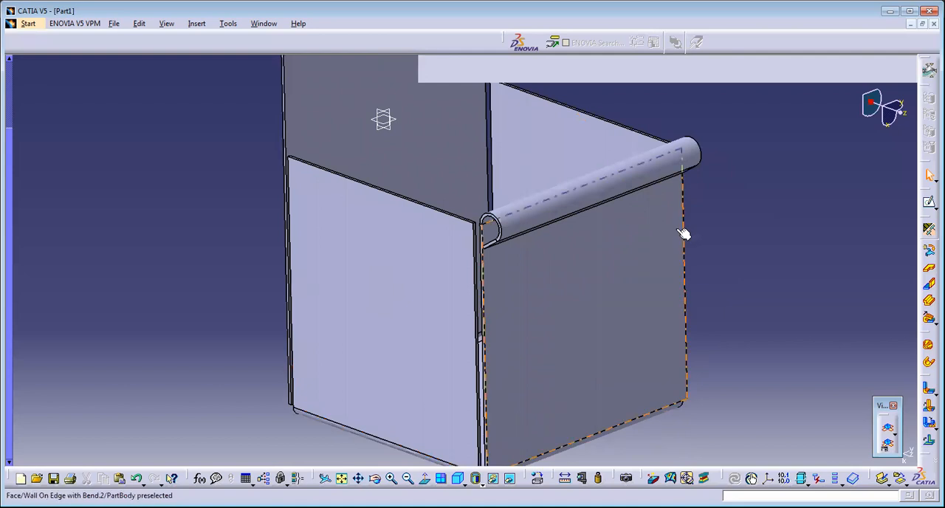
mouse_move(733, 144)
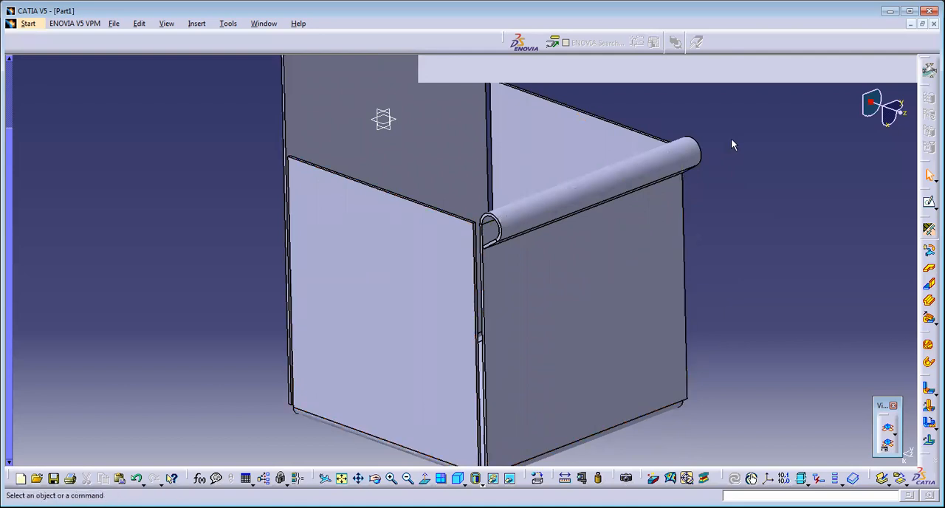
mouse_move(718, 288)
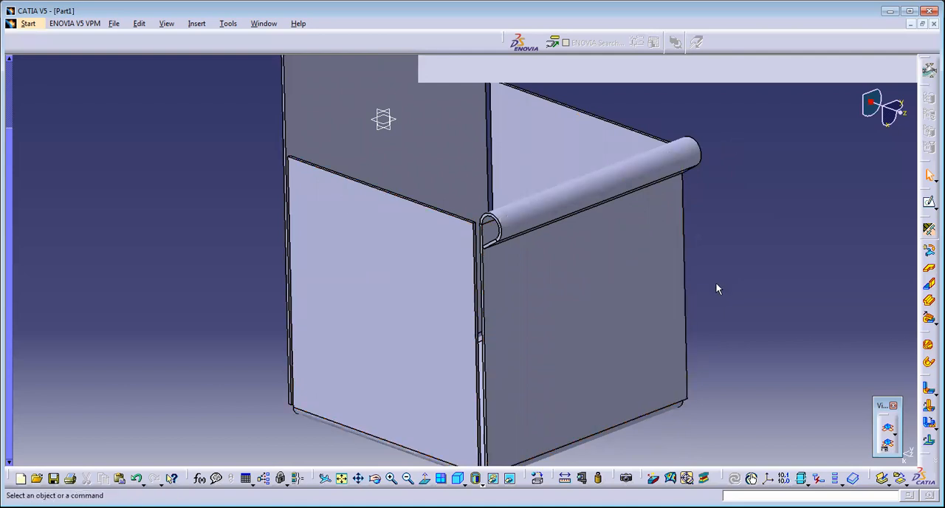
mouse_move(669, 404)
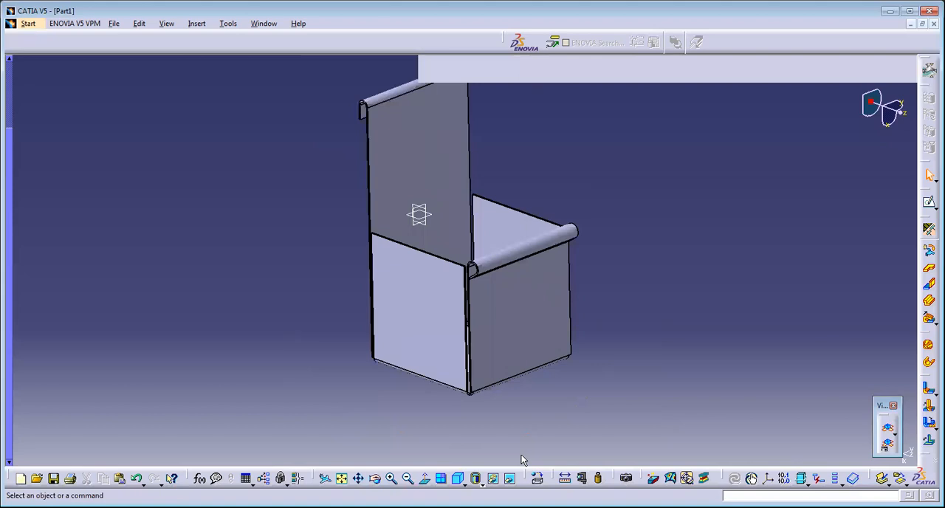
drag(521, 460, 626, 141)
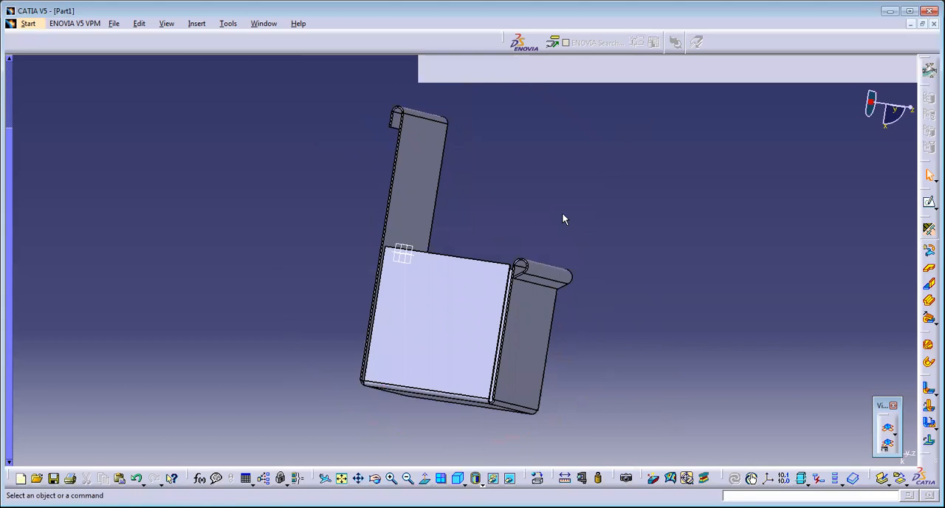
mouse_move(560, 218)
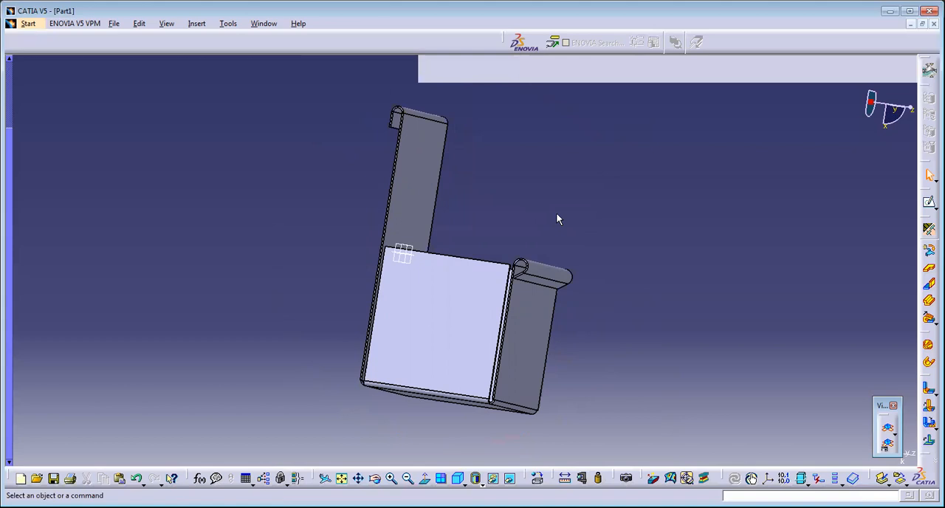
drag(558, 219, 657, 189)
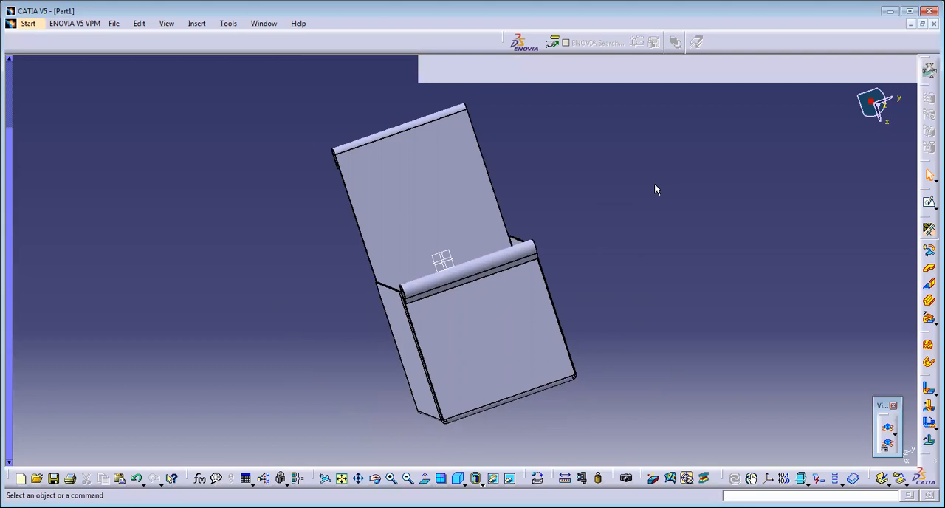
mouse_move(653, 186)
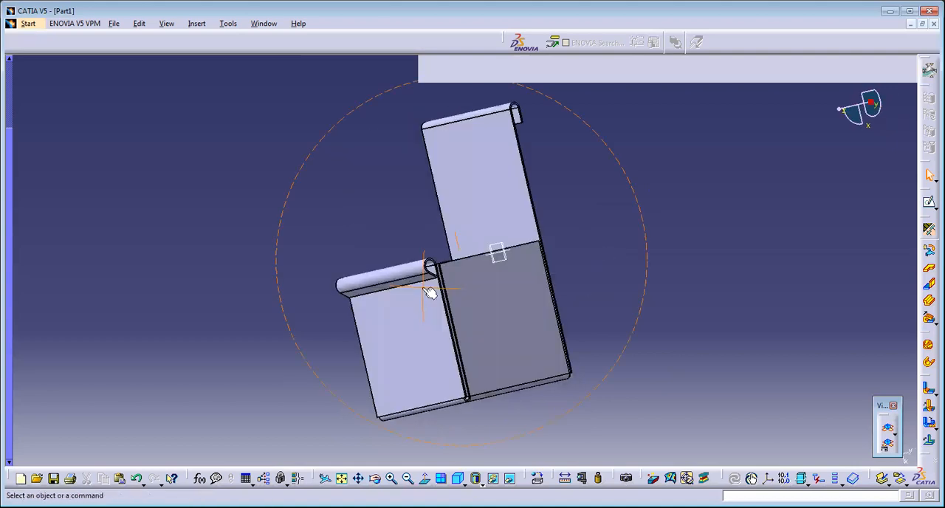
Draw a small circle on the front wall face just below the hem.
drag(429, 292, 664, 240)
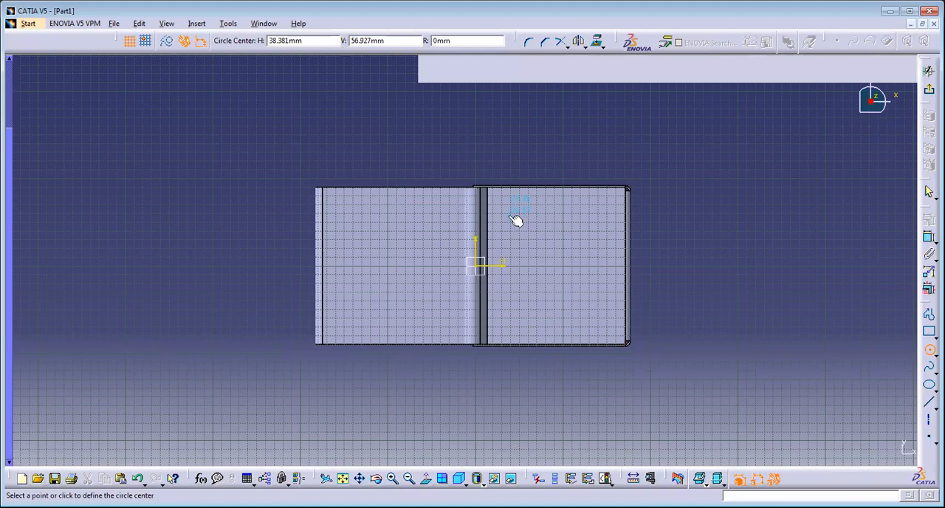
click(513, 216)
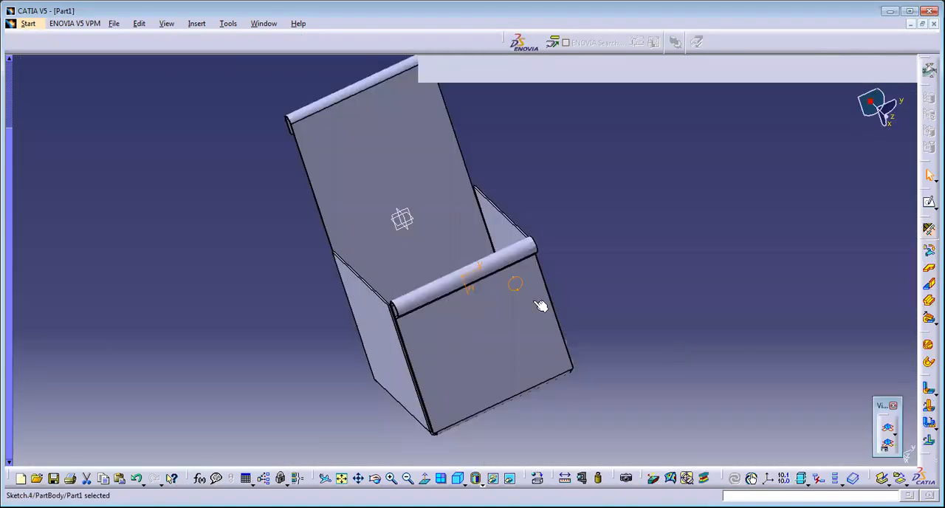
mouse_move(510, 287)
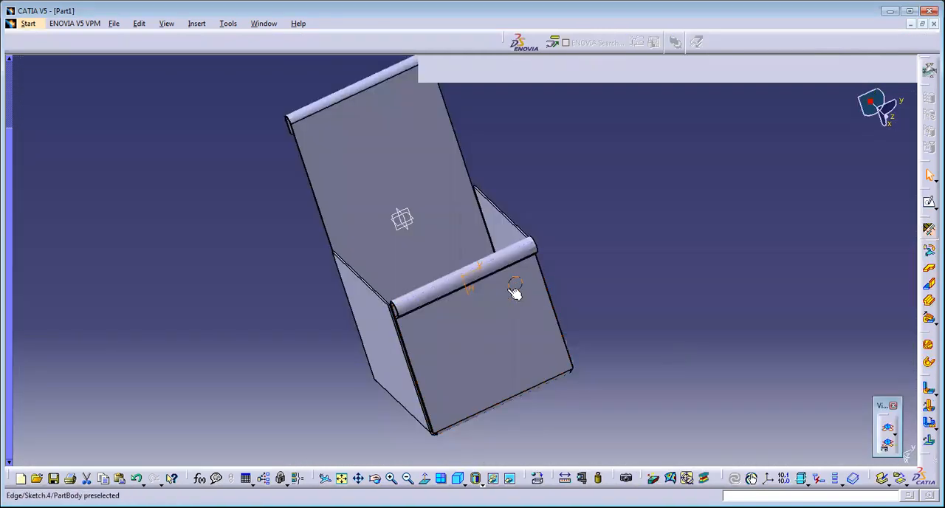
mouse_move(914, 416)
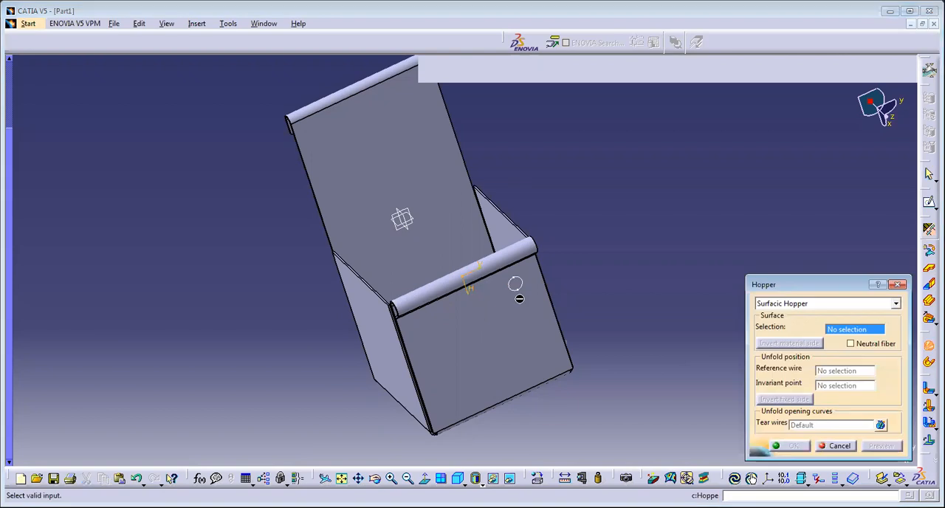
mouse_move(809, 321)
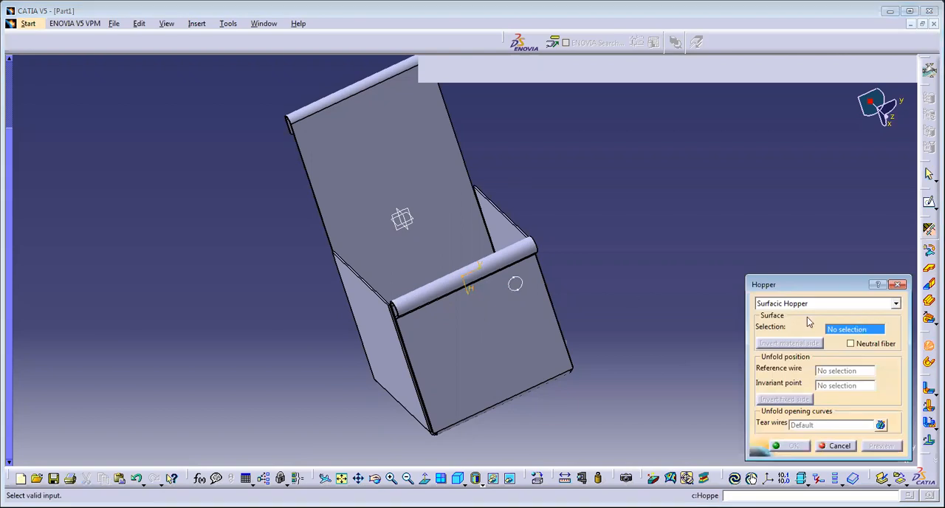
mouse_move(642, 324)
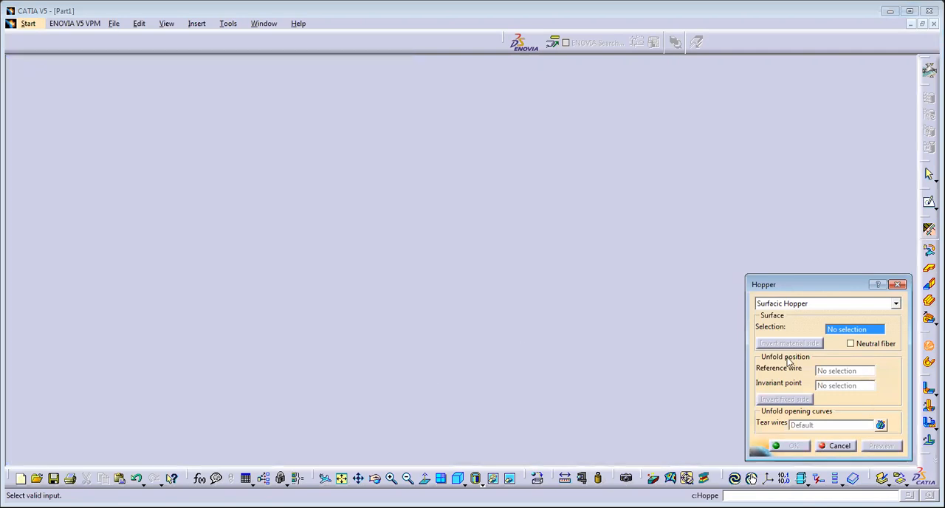
mouse_move(678, 334)
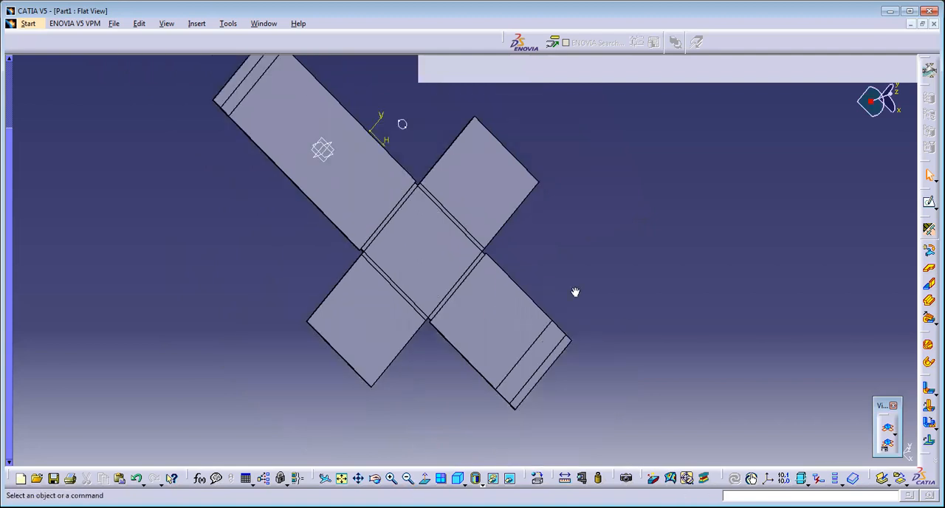
Orbit the flat pattern to inspect the cross-shaped unfolded blank from above.
drag(576, 292, 576, 317)
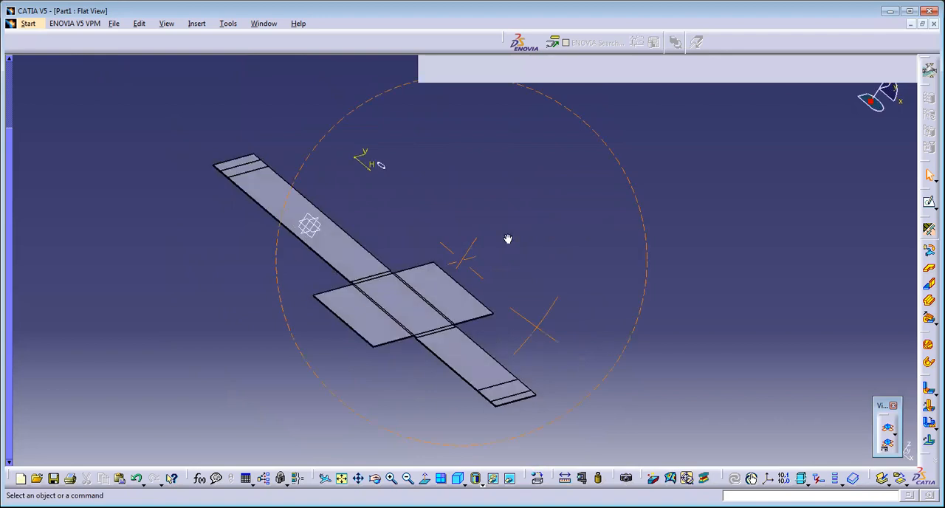
drag(508, 238, 554, 171)
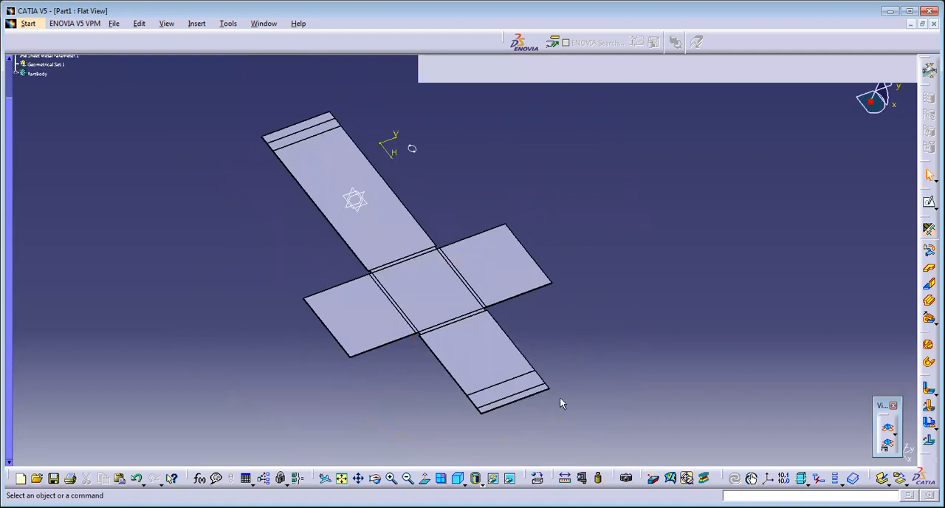
mouse_move(599, 385)
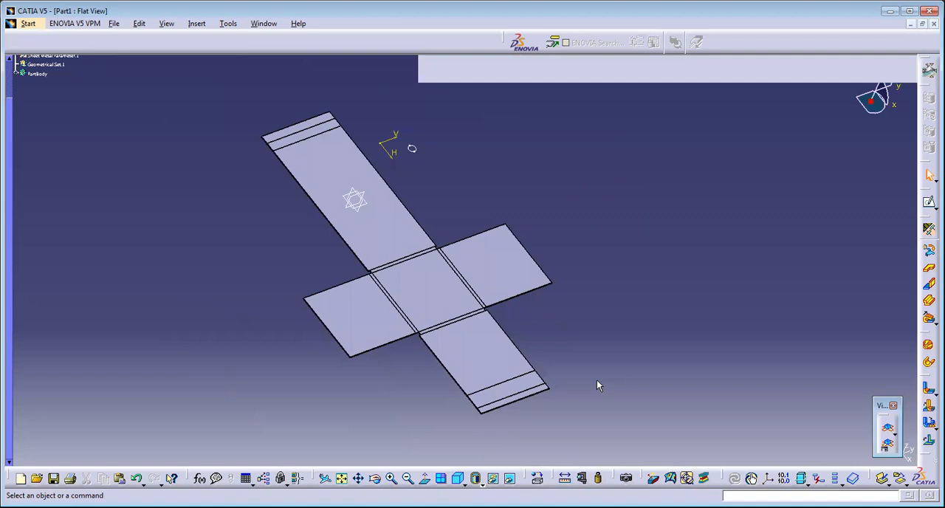
mouse_move(711, 243)
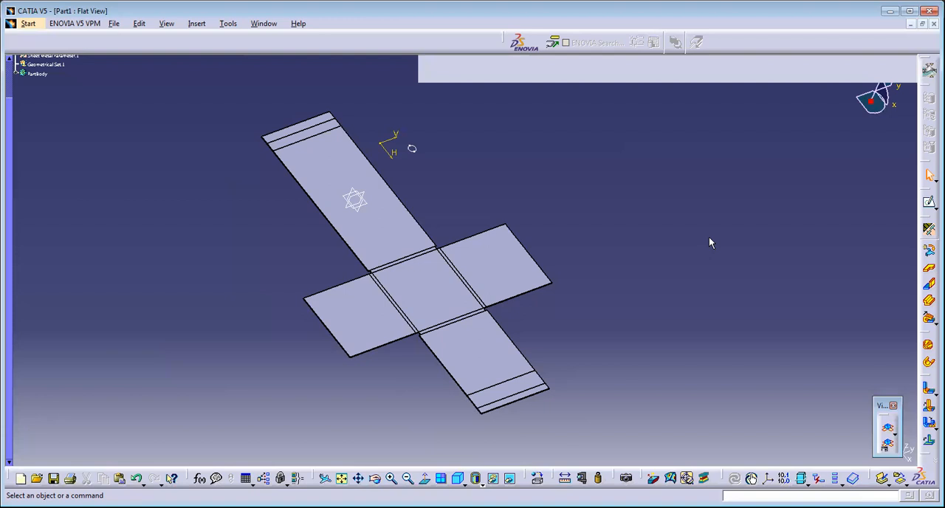
mouse_move(838, 91)
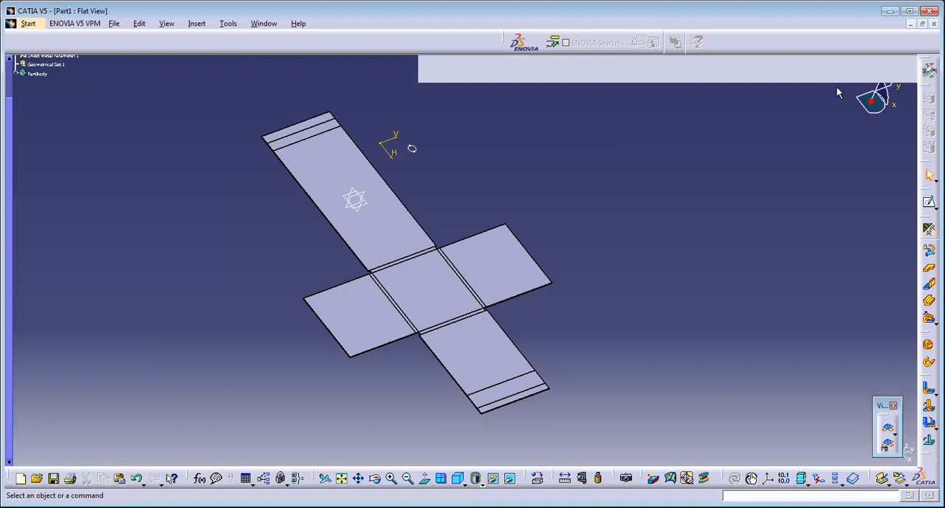